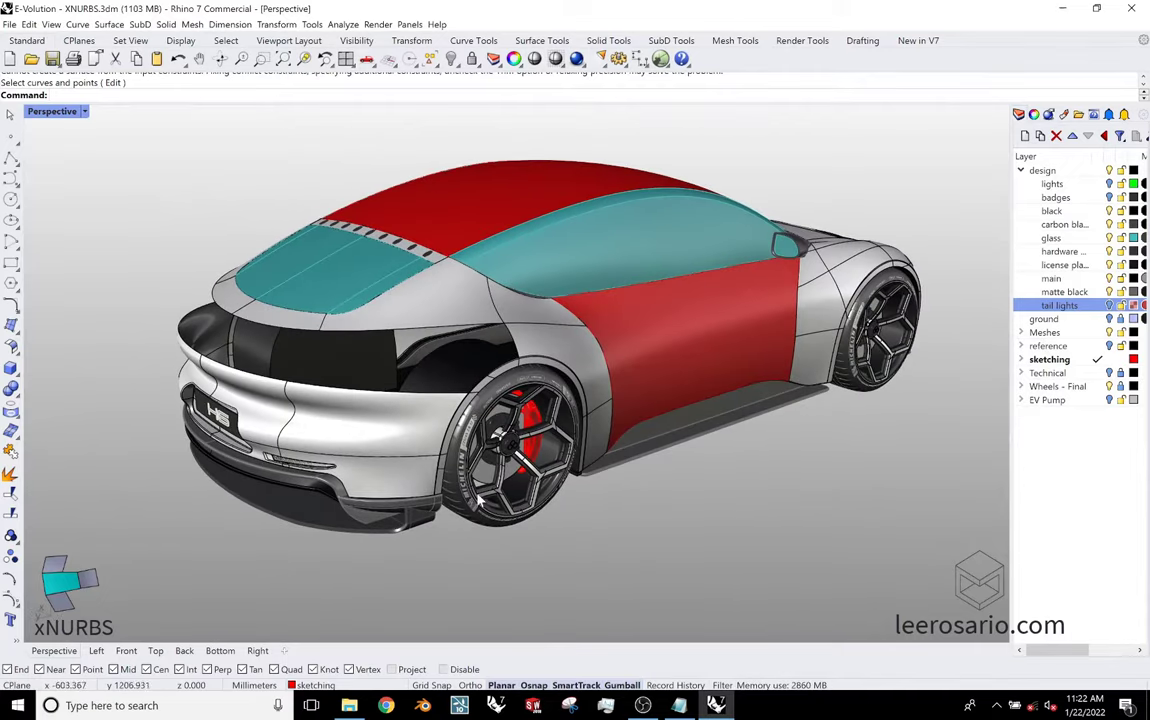
Run Zebra stripe analysis on the body and change the Perspective viewport's display mode.
type("Zebra")
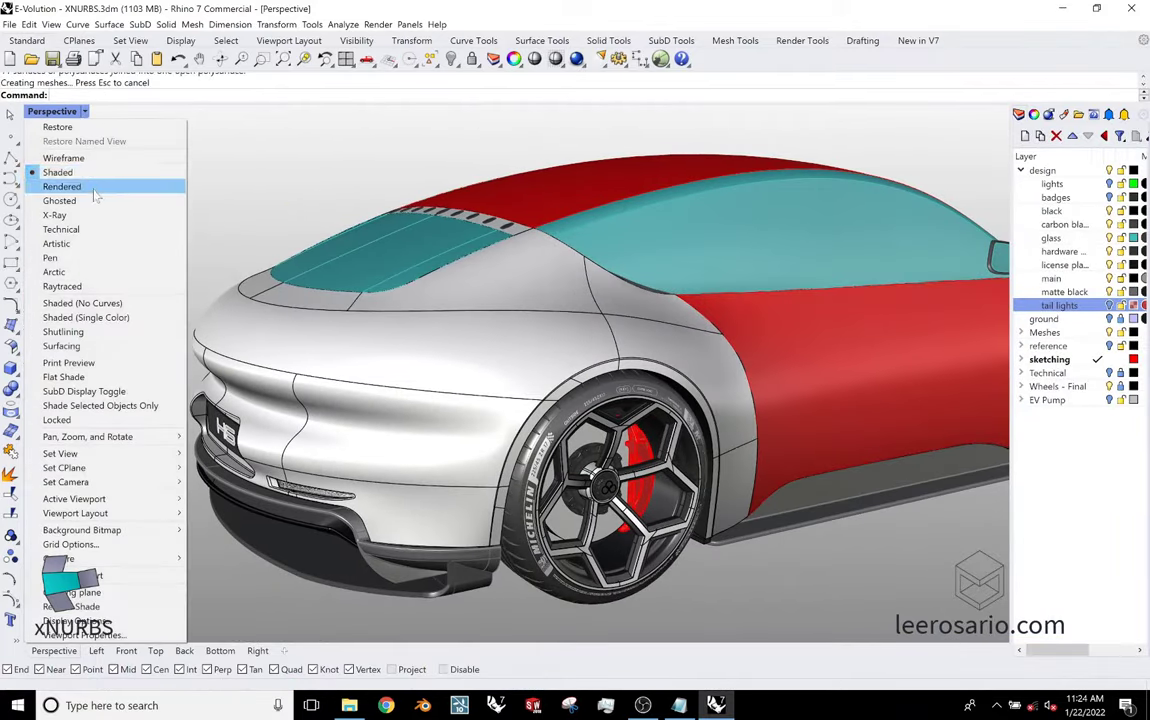
left_click(60, 186)
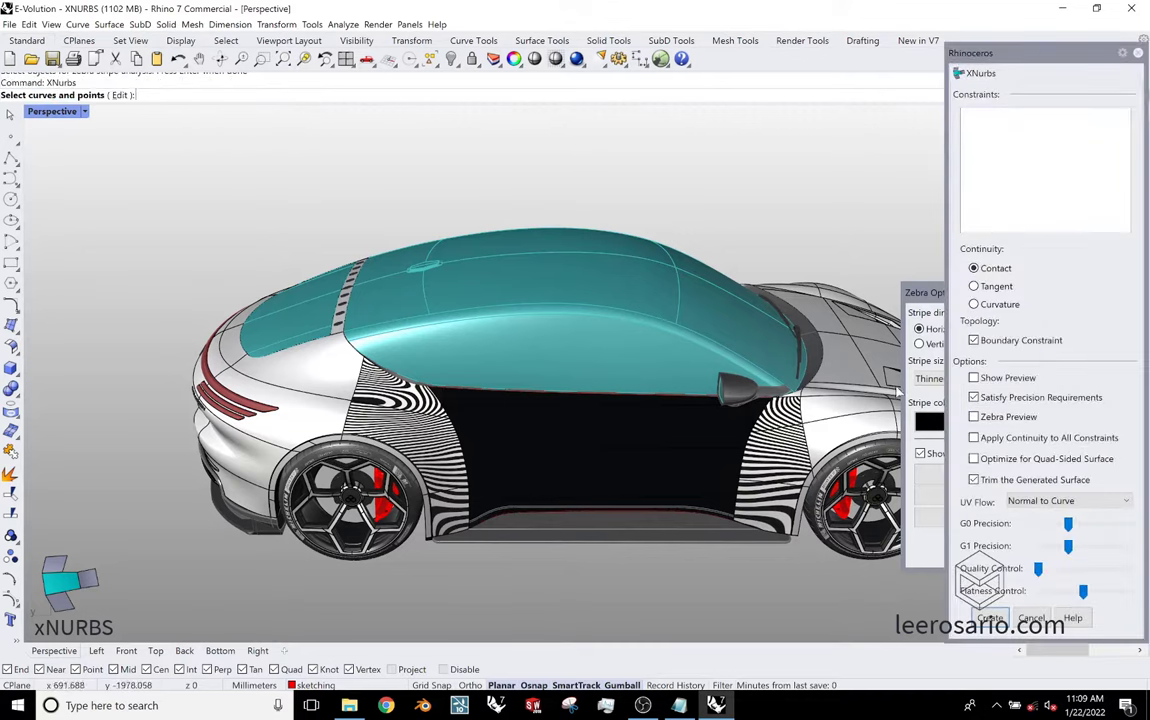
Set Continuity to Curvature with Show Preview and Apply Continuity to All Constraints on.
left_click(974, 304)
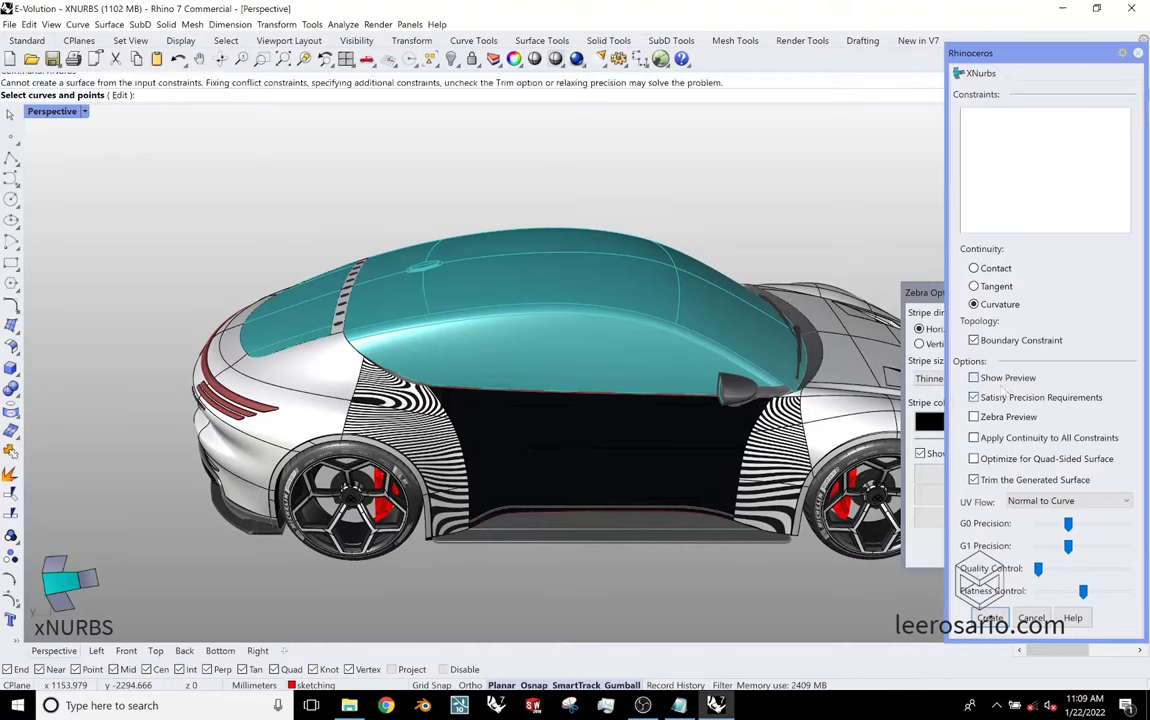
left_click(972, 376)
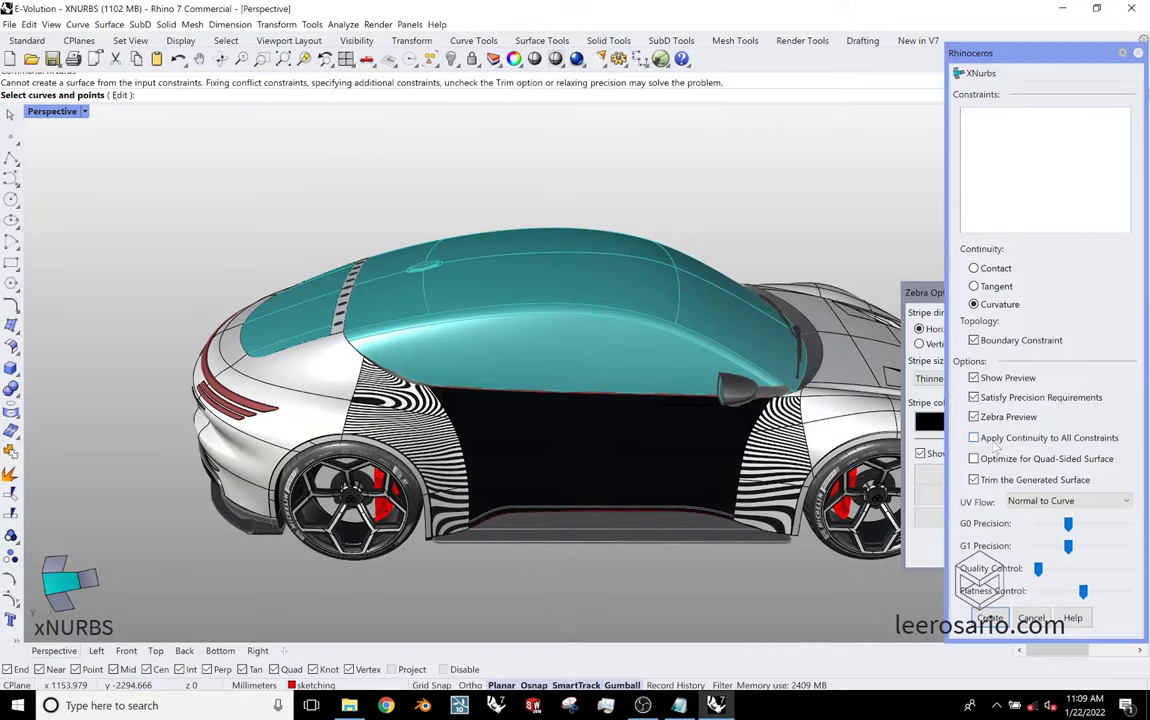
left_click(972, 436)
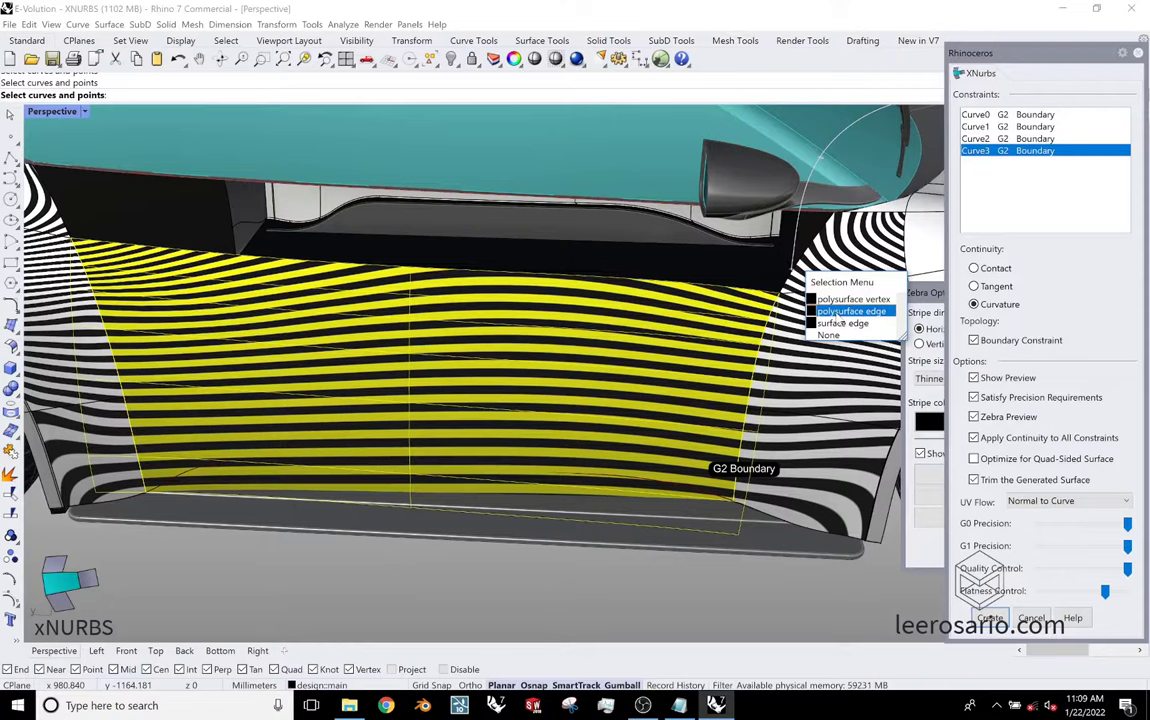
Add the body edge, another door opening edge and the lower edge as boundaries.
left_click(852, 312)
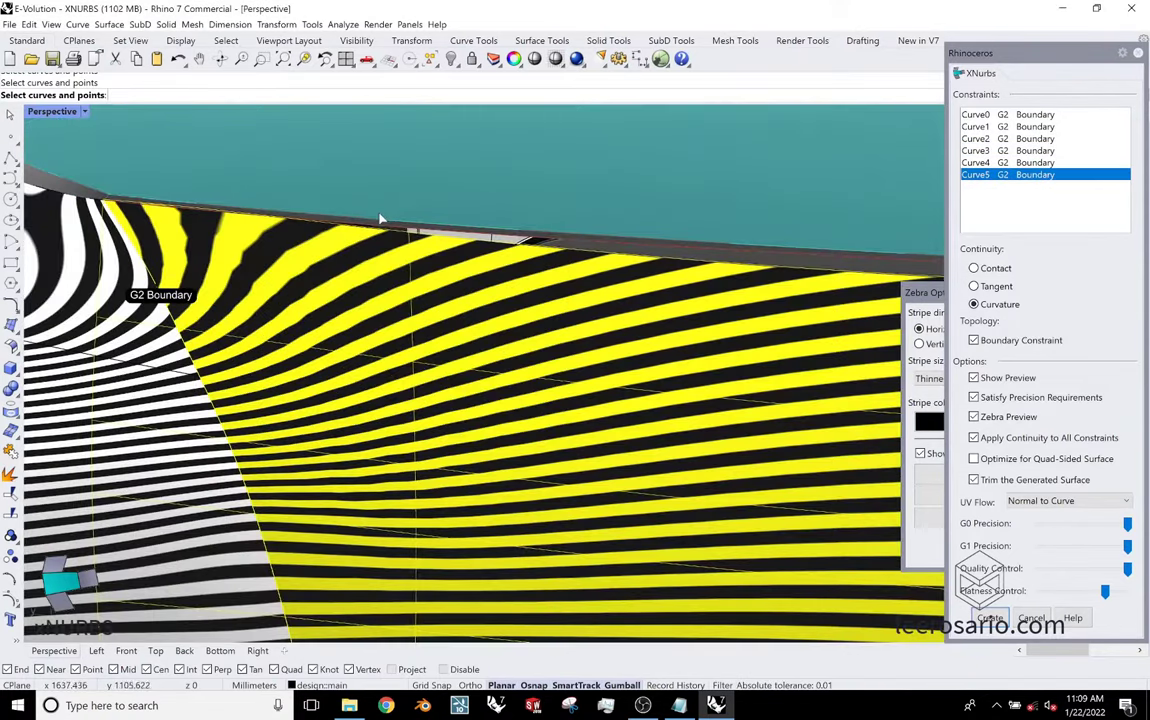
left_click(972, 268)
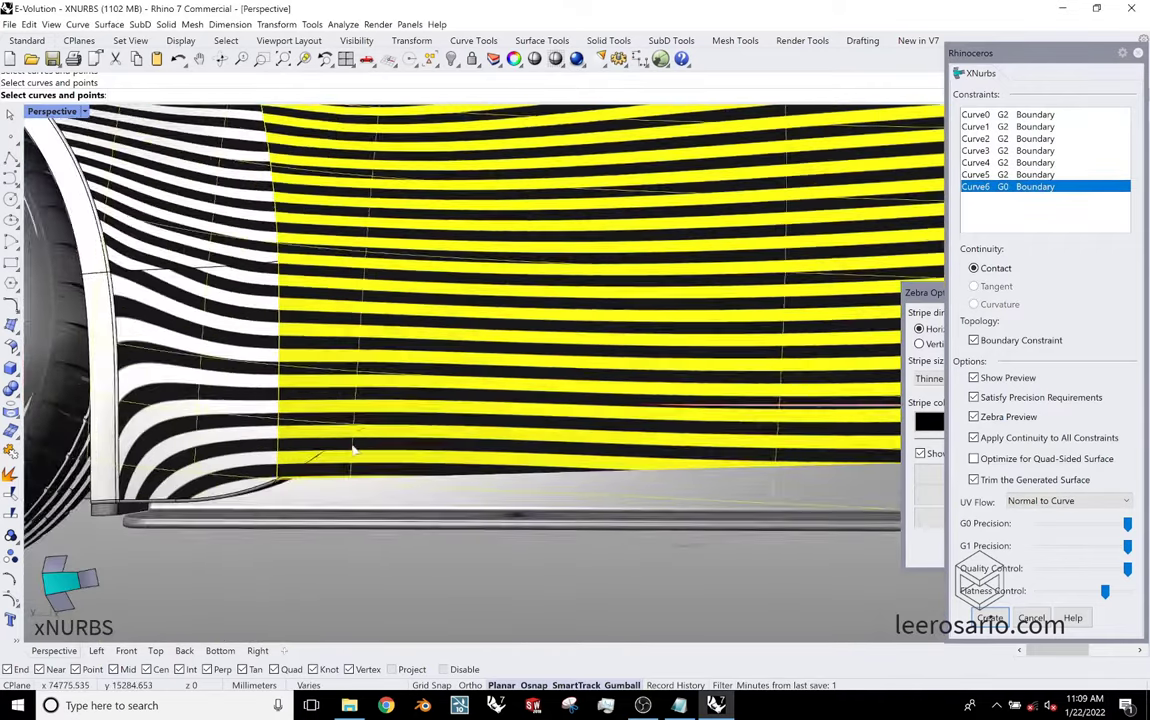
left_click(352, 448)
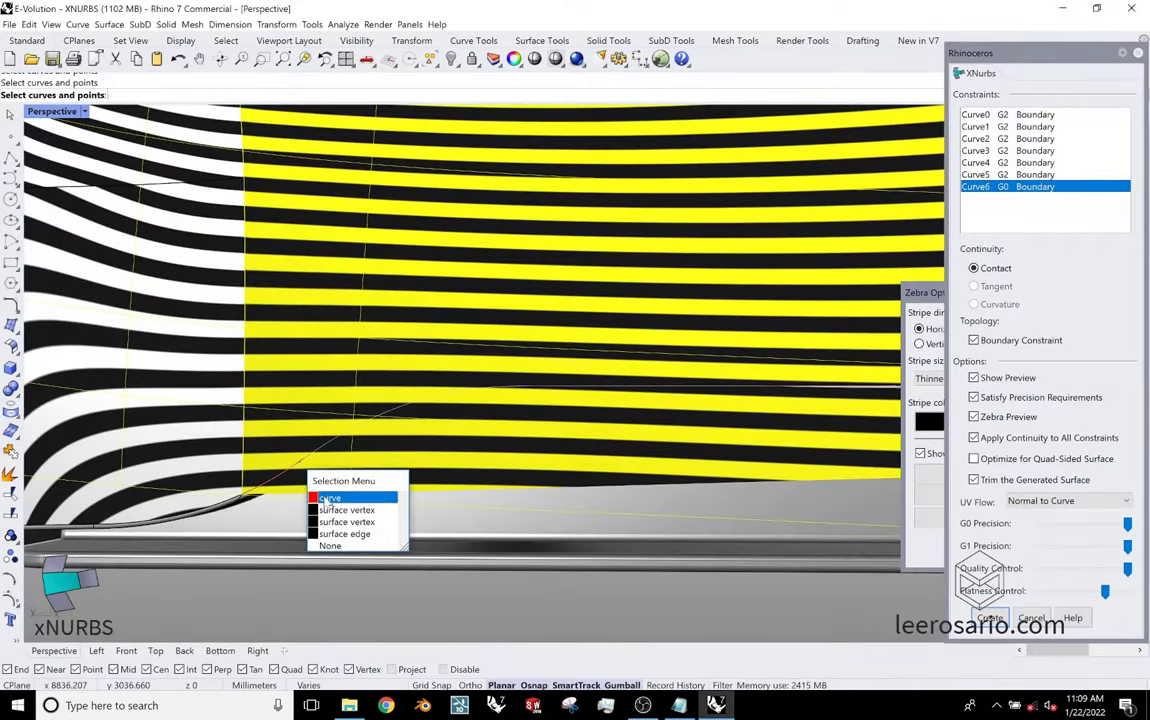
Pick the last edge from the Selection Menu and enable Optimize for Quad-Sided Surface for the door panel.
left_click(330, 496)
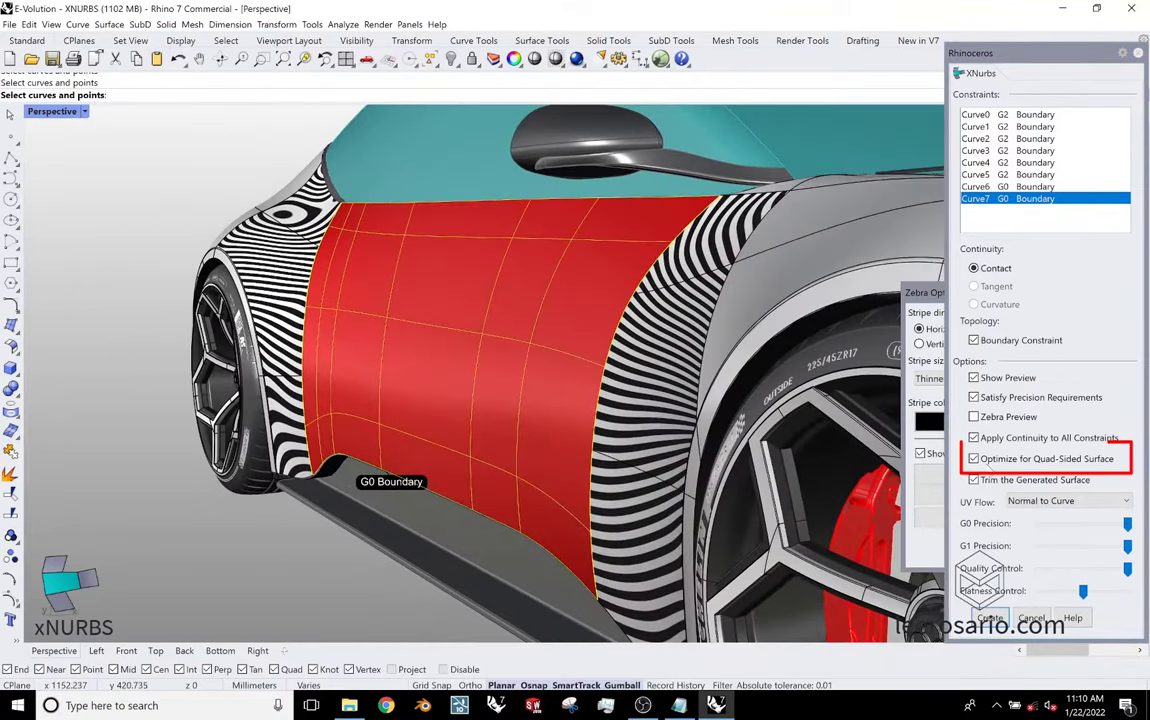
left_click(972, 458)
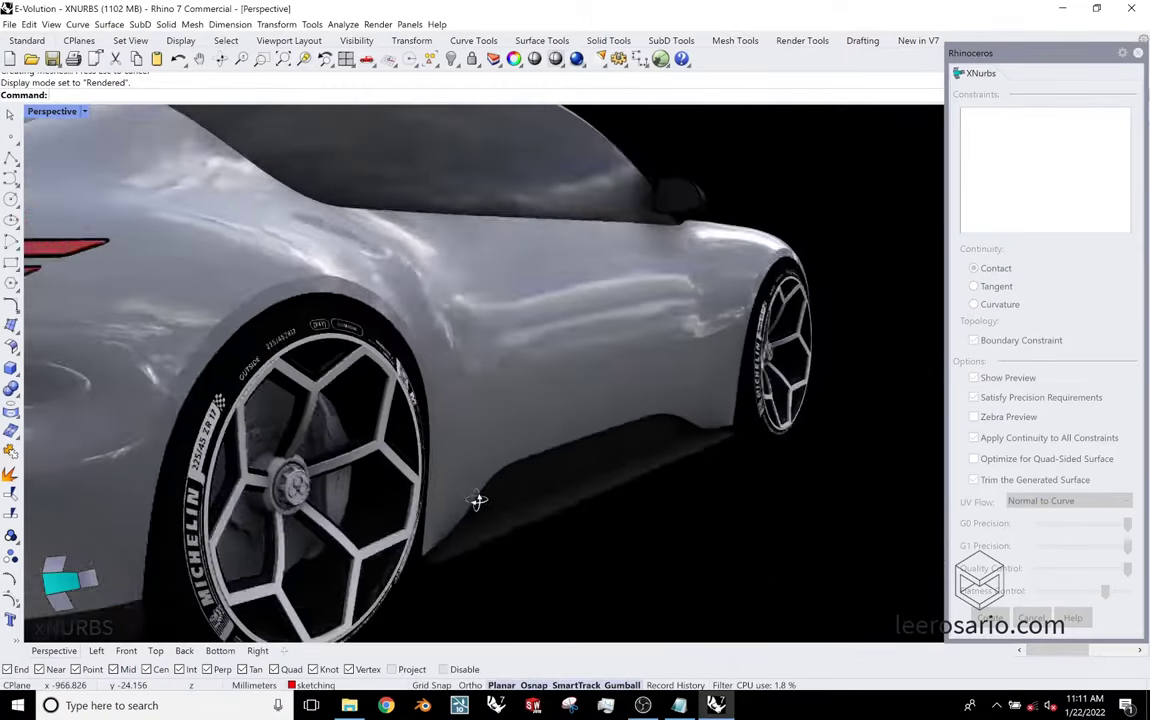
Orbit to look down on the roof opening and begin picking its edges for a new XNURBS surface.
left_click_drag(478, 500, 332, 488)
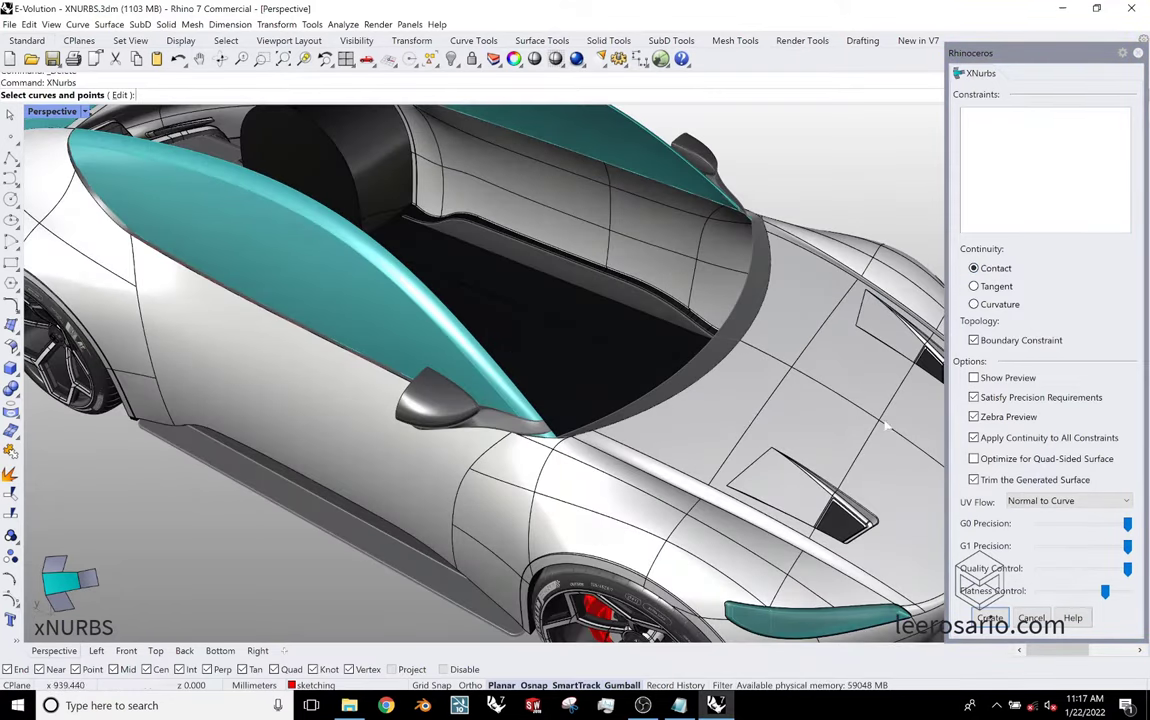
left_click(700, 240)
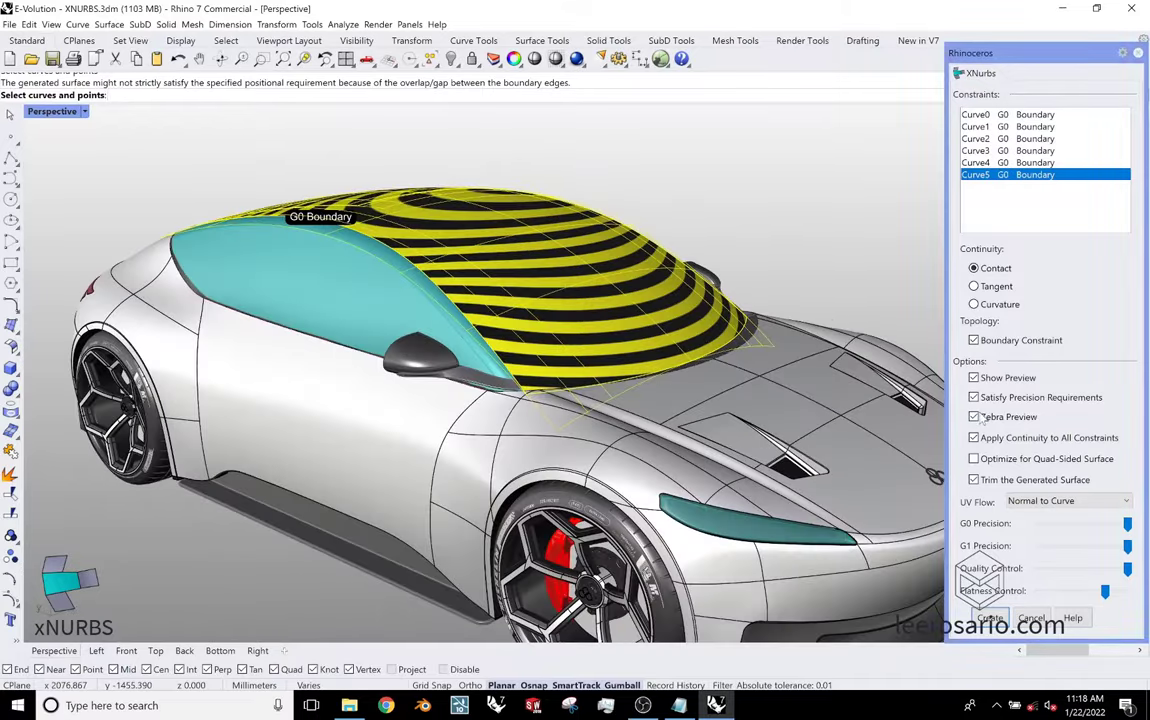
Accept the rounded roof XNURBS surface and orbit the car to view the front end.
left_click(972, 418)
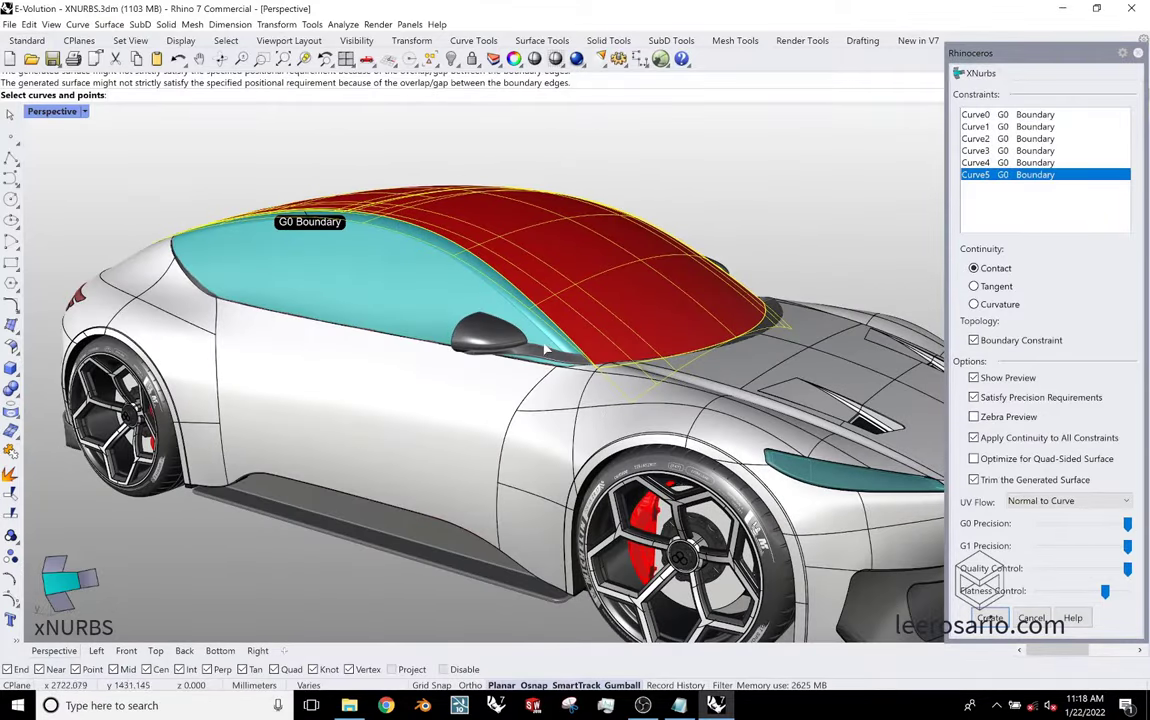
mouse_move(576, 420)
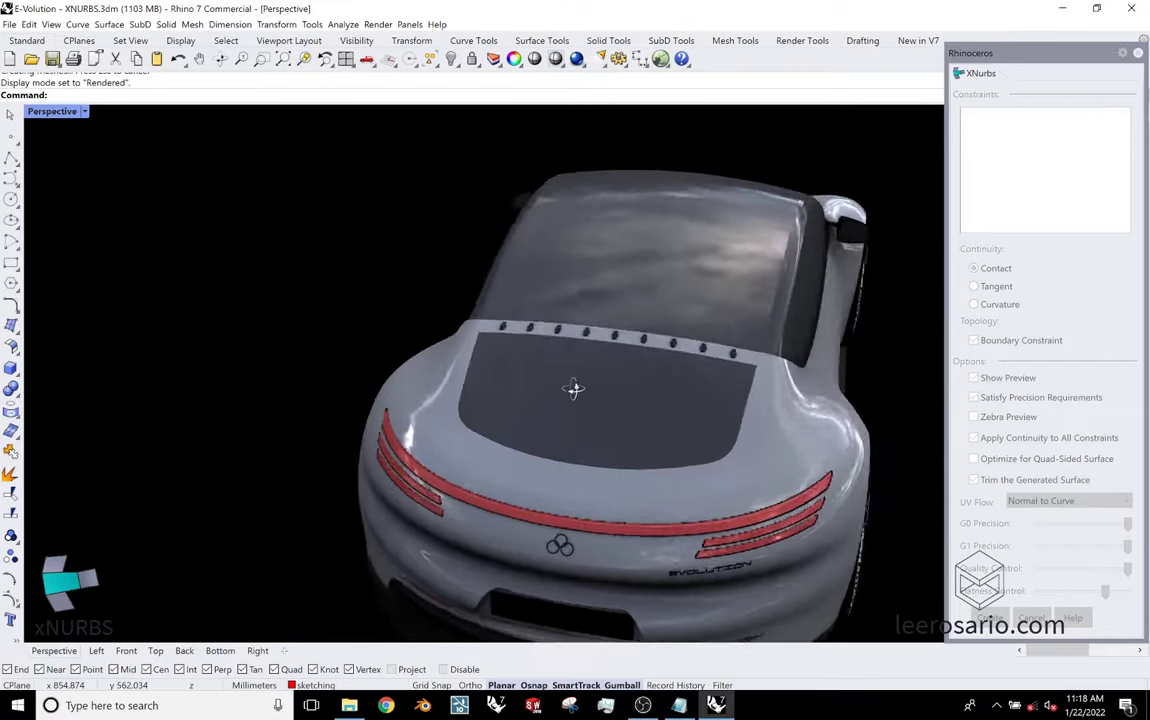
left_click_drag(572, 390, 544, 390)
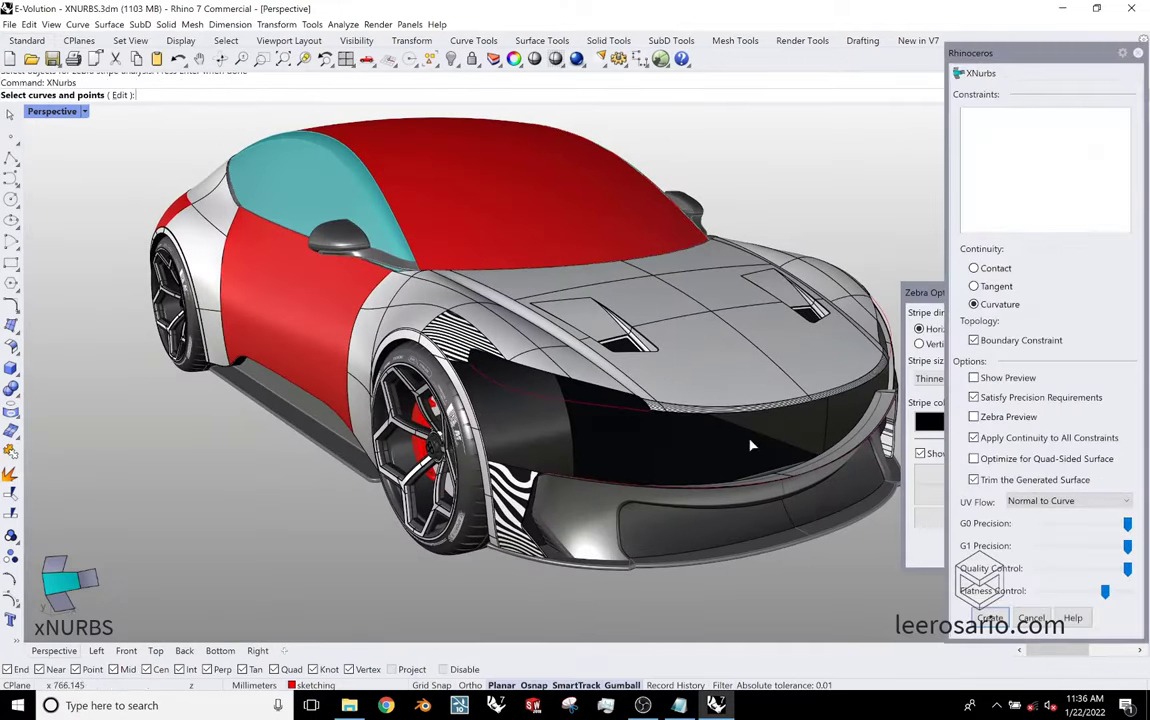
Pick the edges around the front opening and accept the front fascia XNURBS surface.
left_click(972, 376)
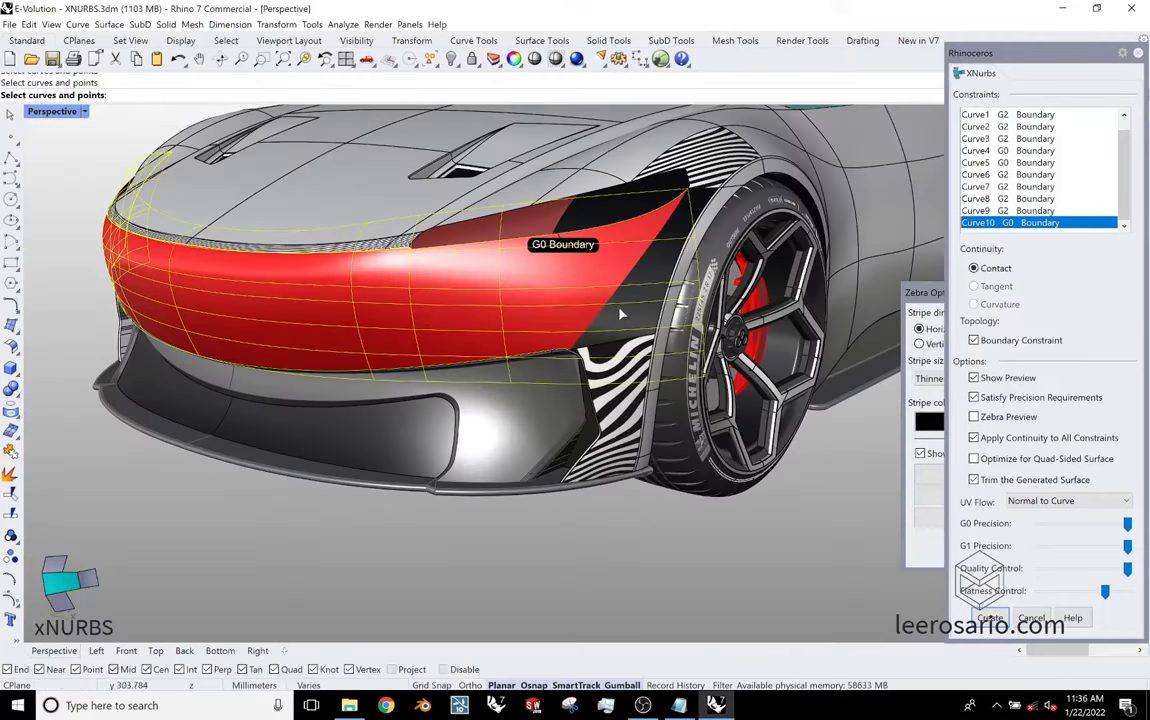
left_click(974, 304)
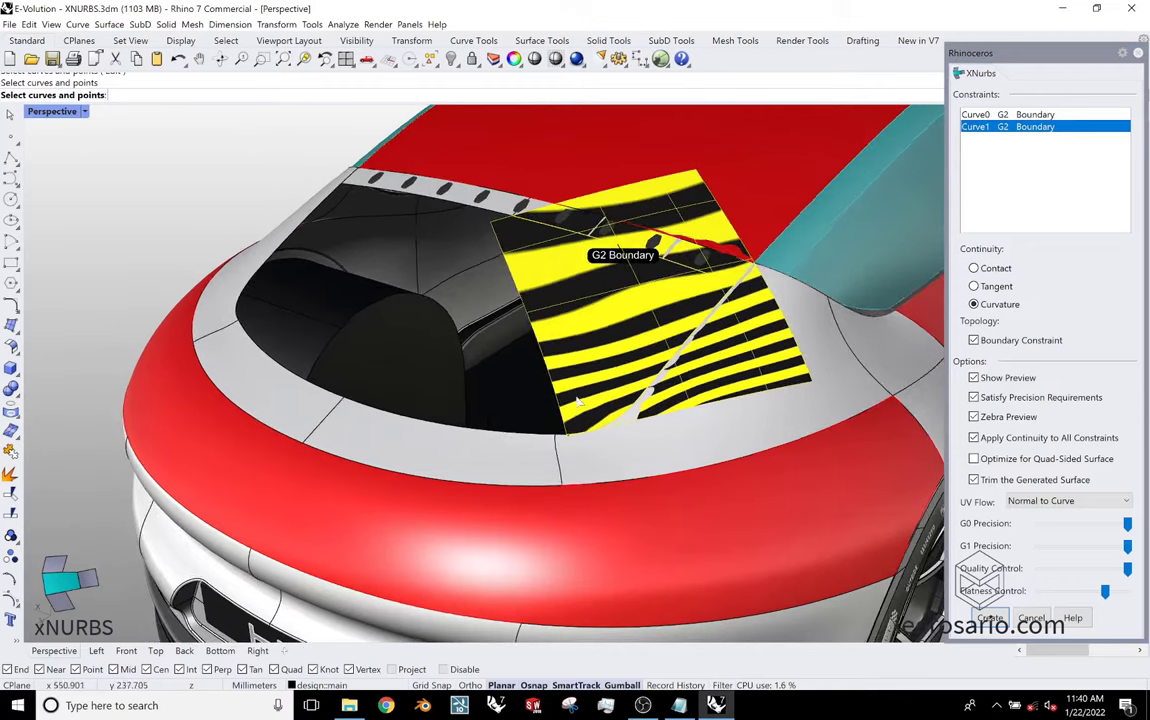
Pick the rear window edge from the Selection Menu and toggle Zebra Preview off and back on.
scroll("up", 3)
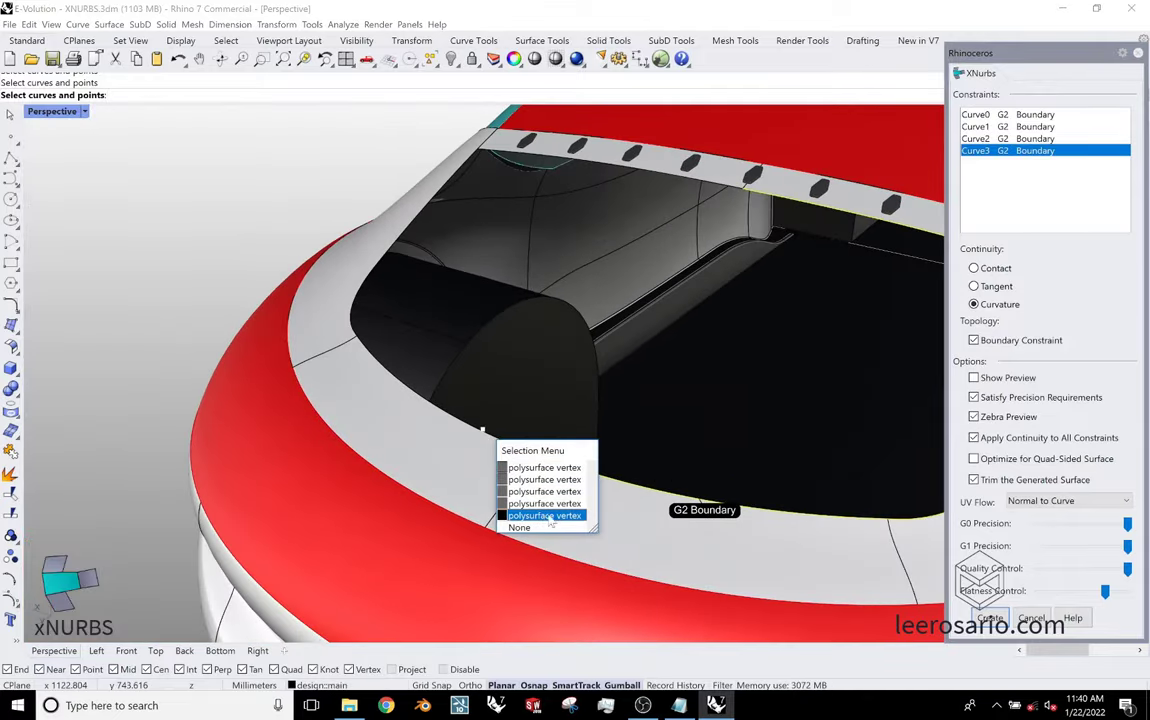
left_click(544, 516)
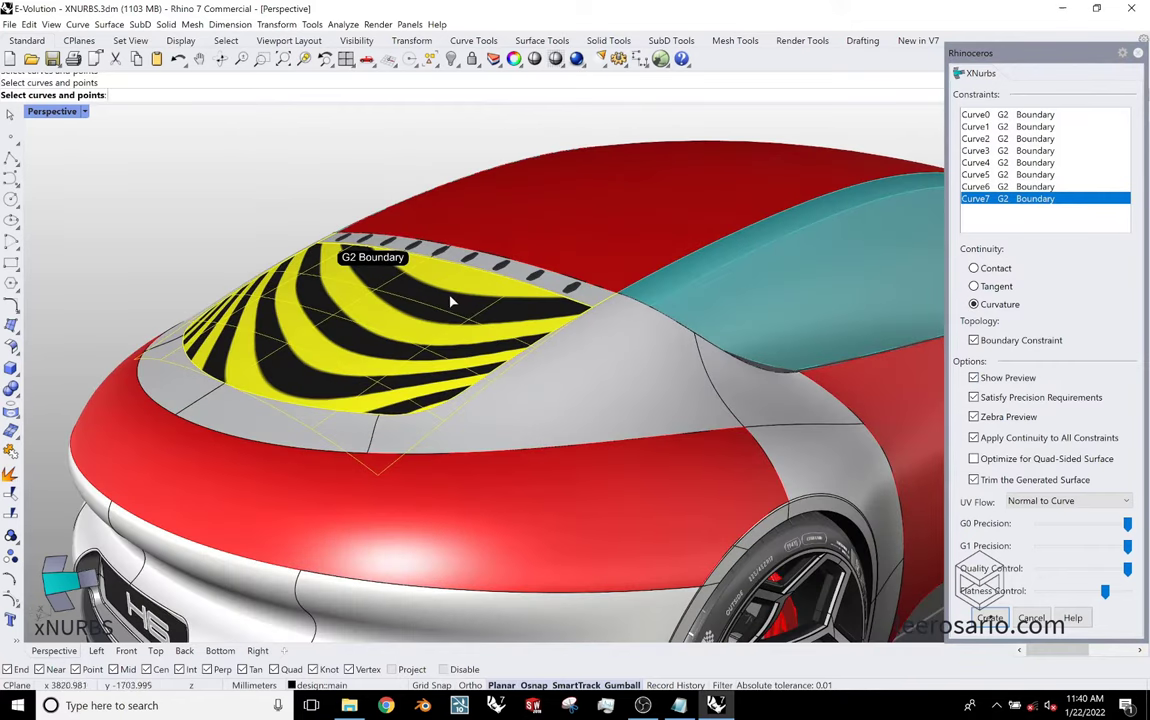
left_click(974, 418)
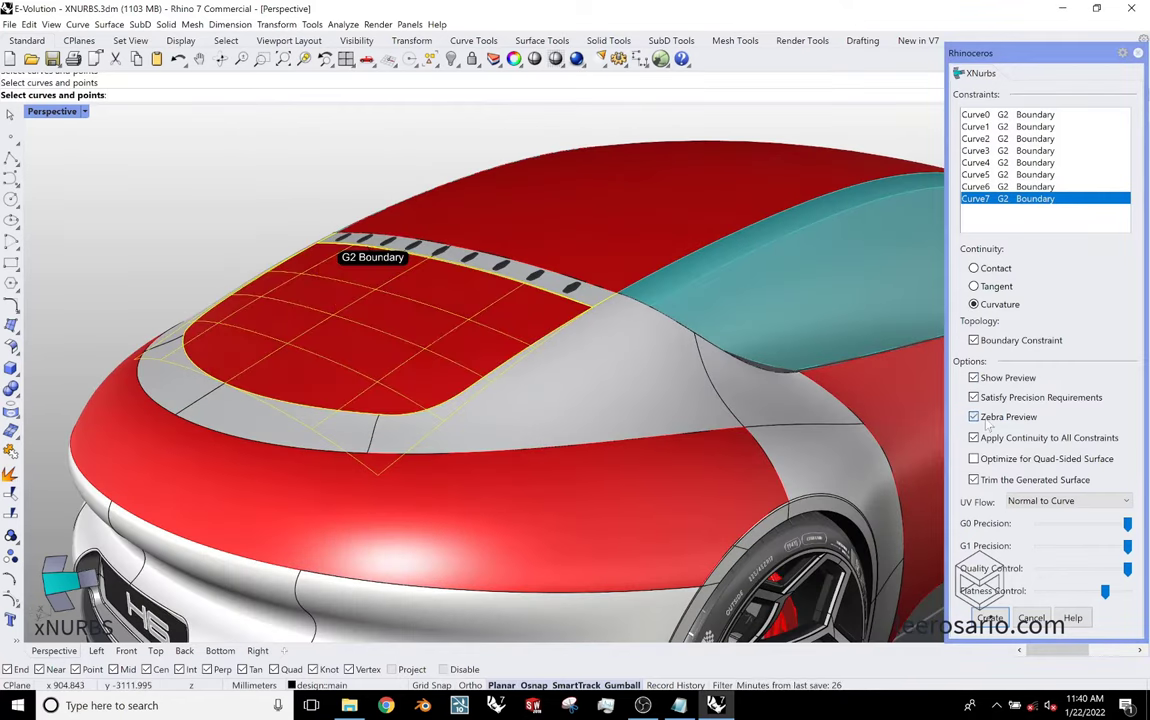
left_click(972, 436)
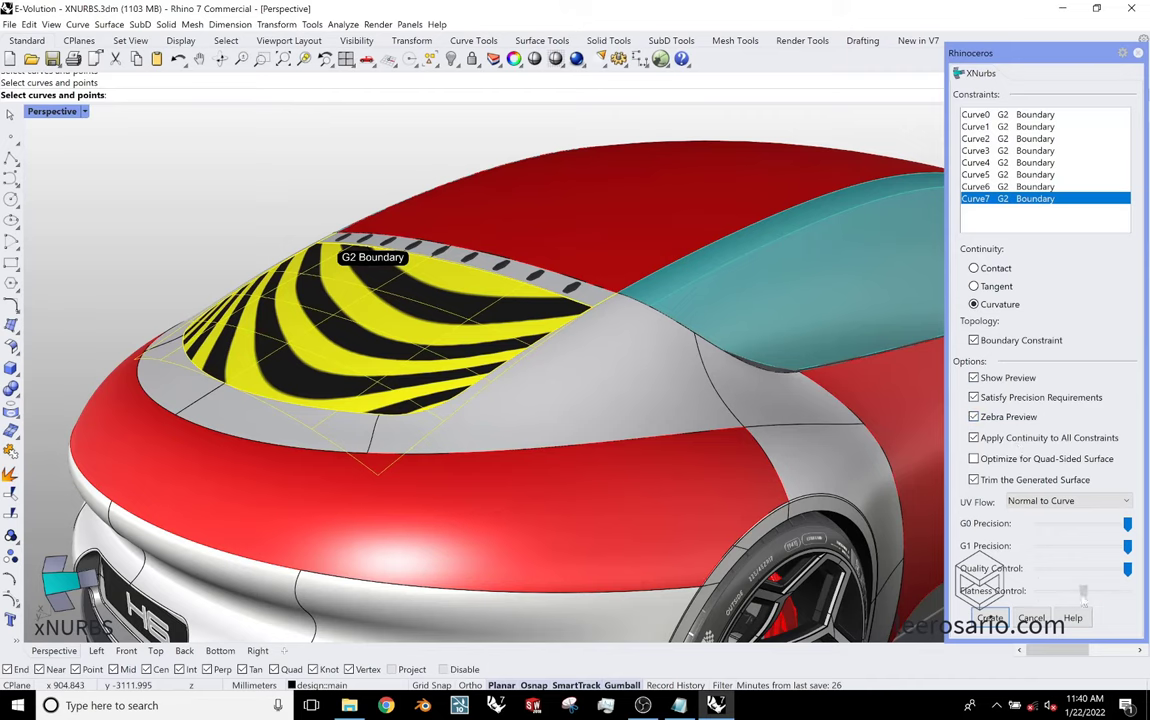